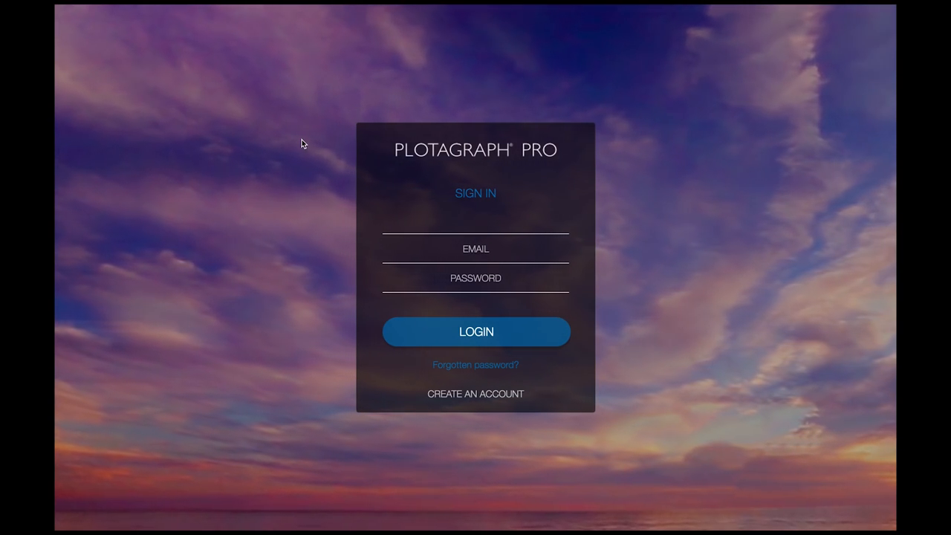
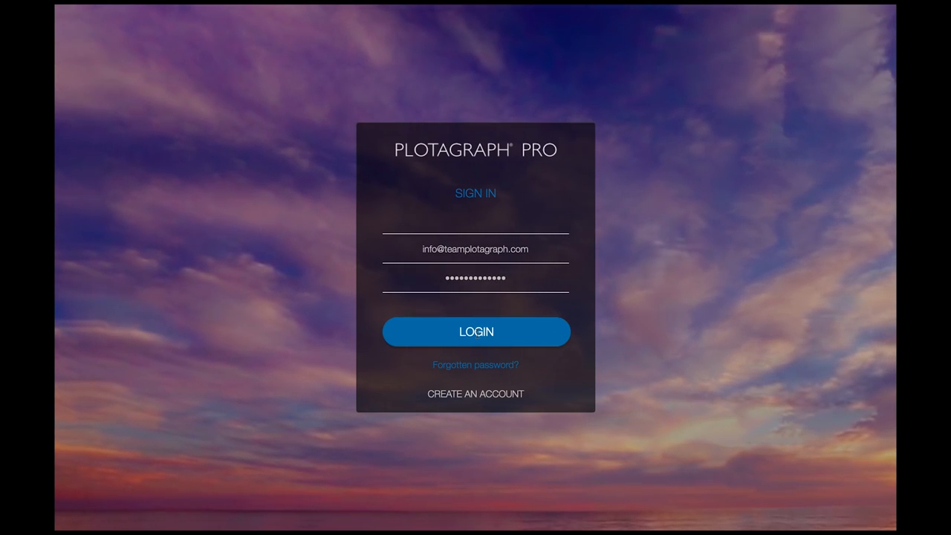
left_click(476, 332)
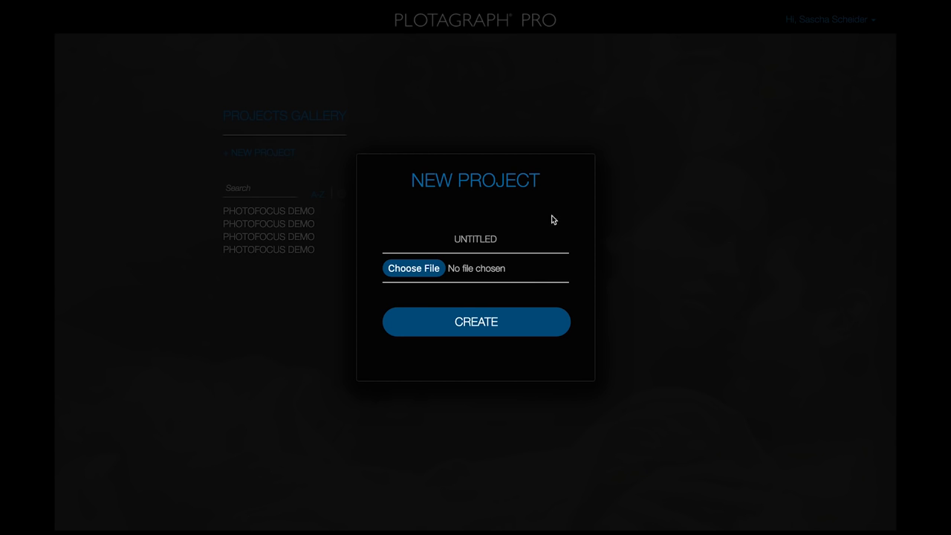
Choose the Plotagraph_Iceland JPG as the project image and create the project
left_click(413, 268)
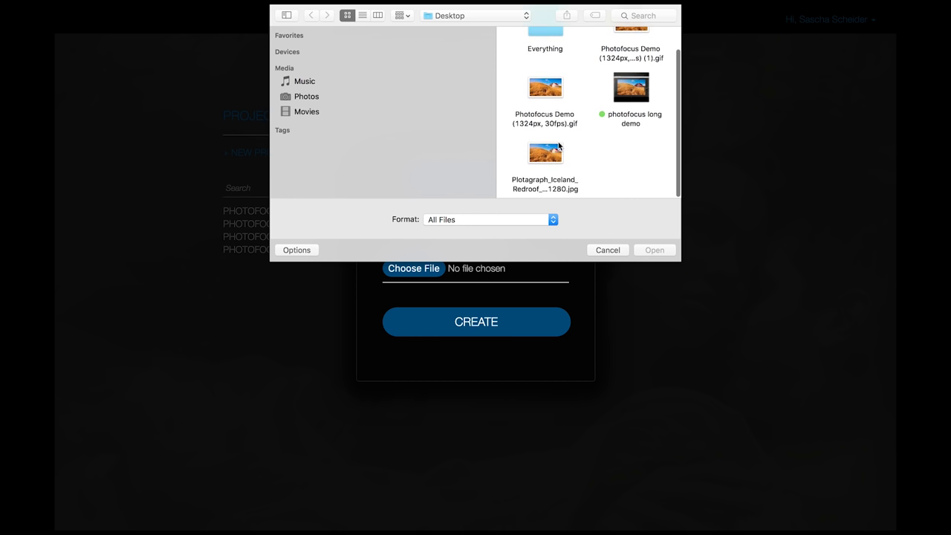
left_click(544, 151)
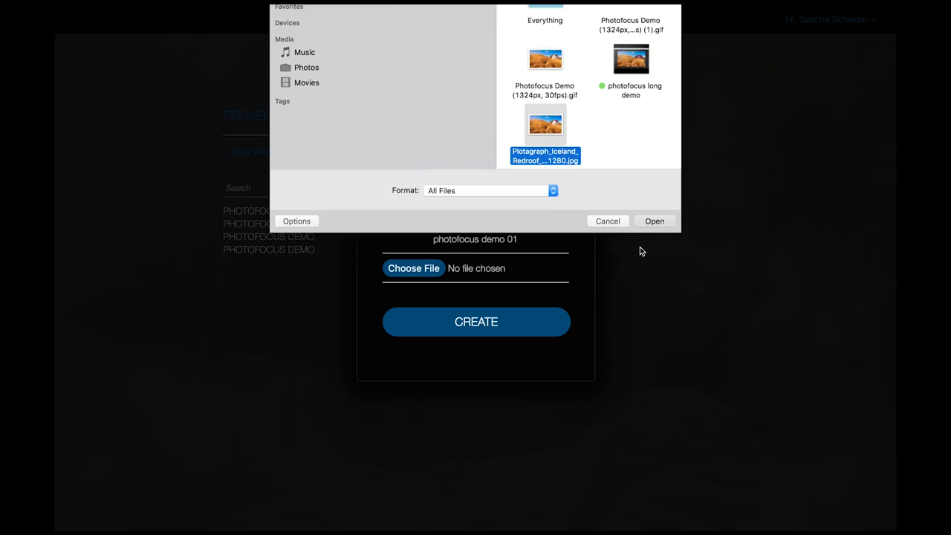
left_click(653, 220)
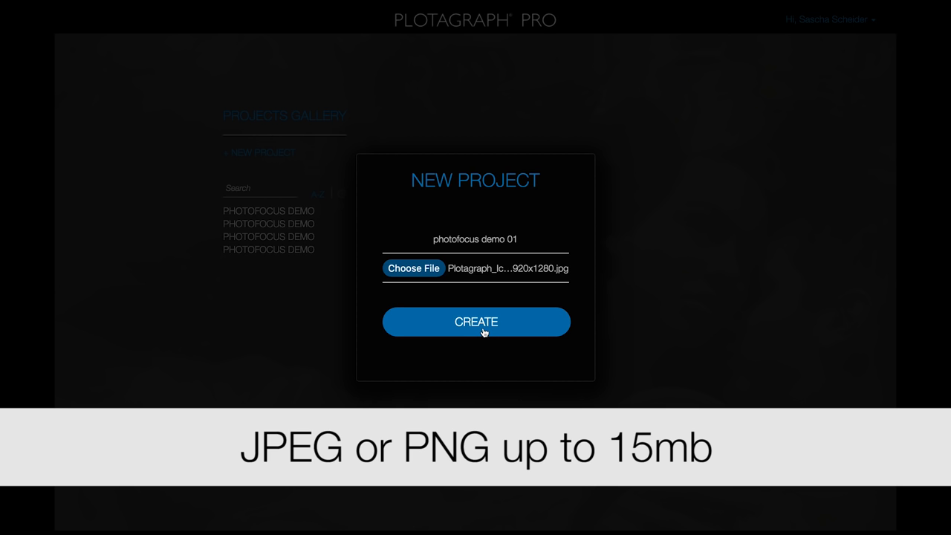
left_click(475, 321)
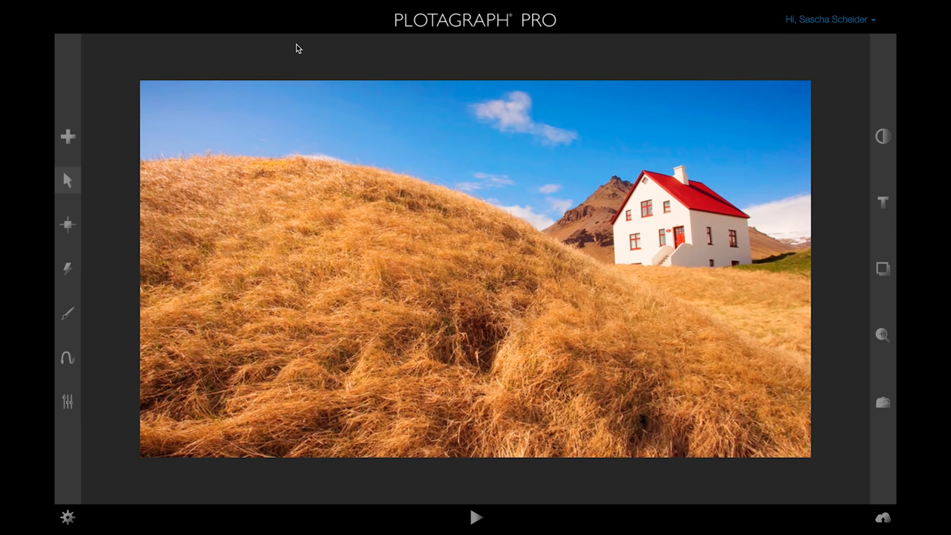
mouse_move(88, 273)
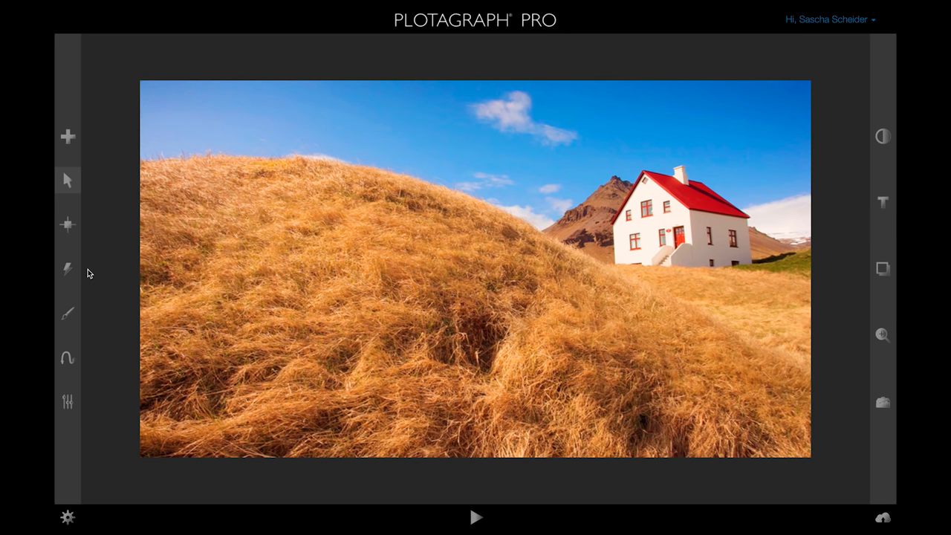
With the Automated Mask Tool, add the house area to the mask and subtract the grass from it
left_click(67, 269)
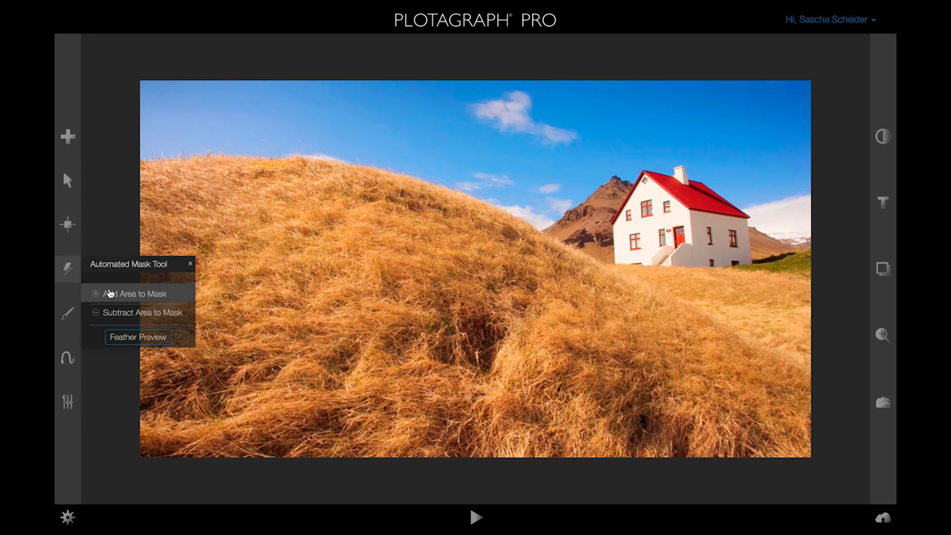
left_click(66, 267)
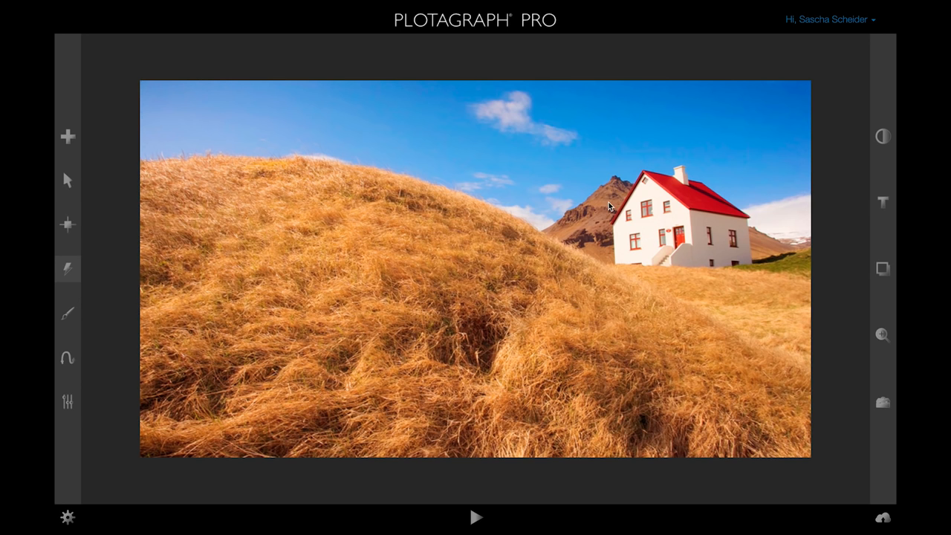
left_click_drag(586, 235, 690, 202)
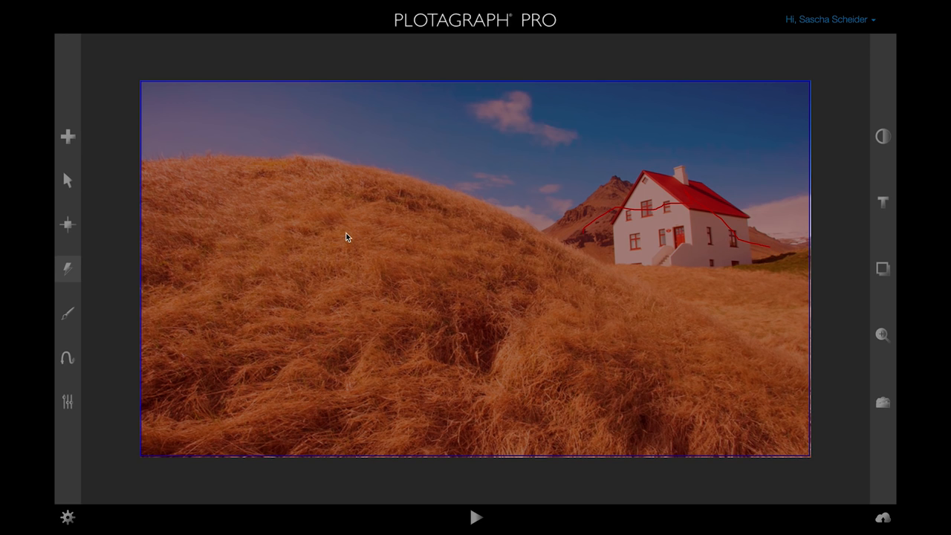
left_click(68, 269)
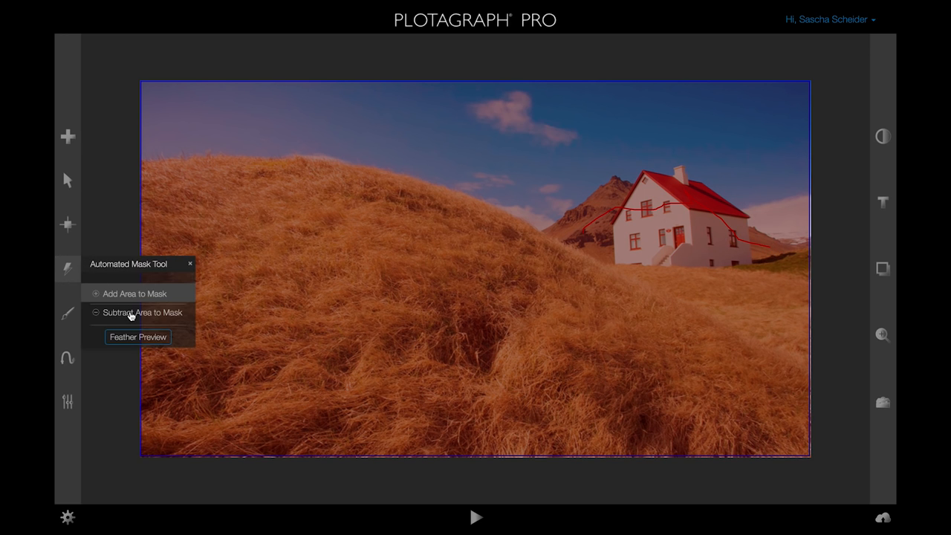
left_click_drag(240, 204, 677, 357)
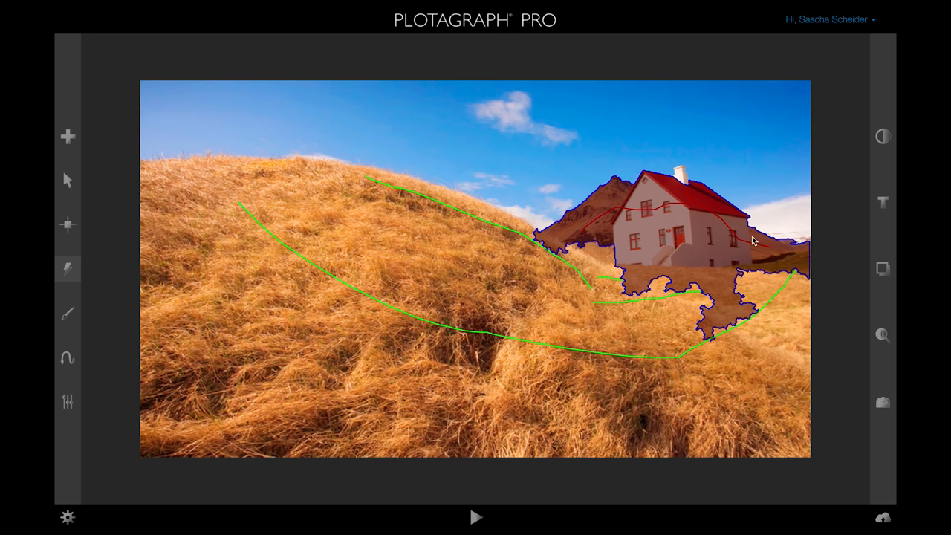
Erase the extra mask under the house with the Mask Brush
left_click(67, 312)
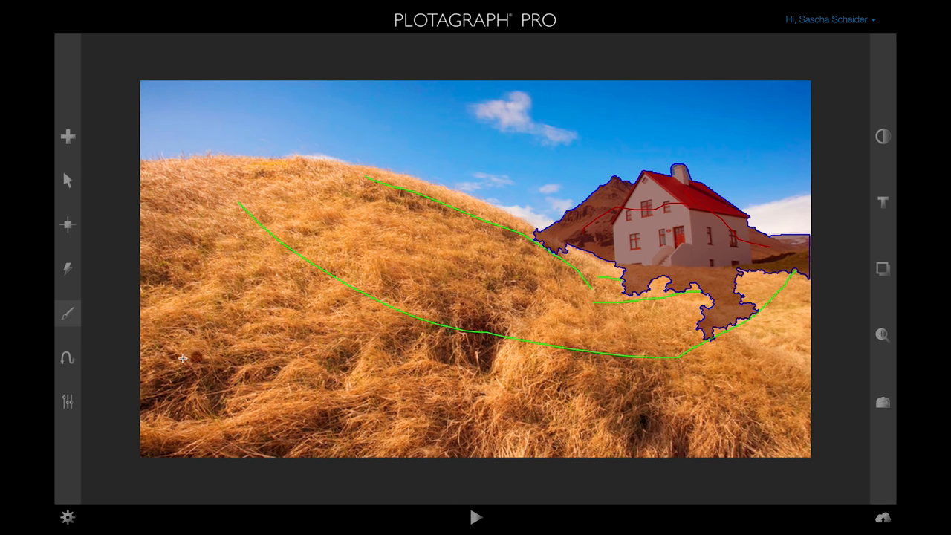
mouse_move(116, 361)
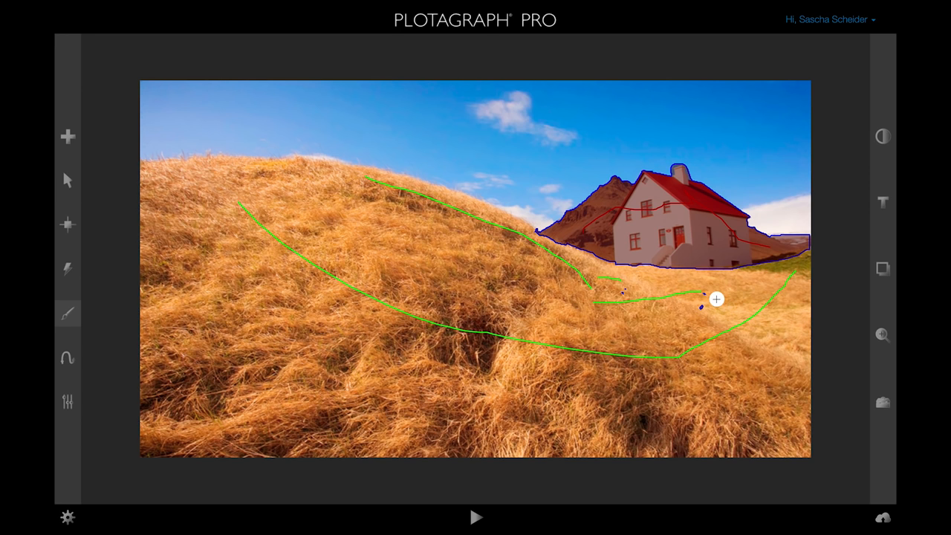
mouse_move(700, 312)
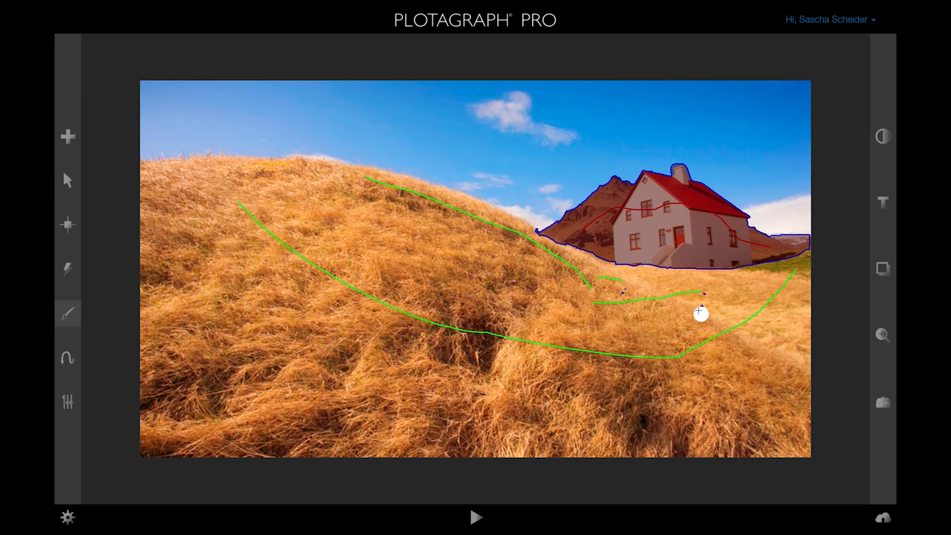
mouse_move(484, 282)
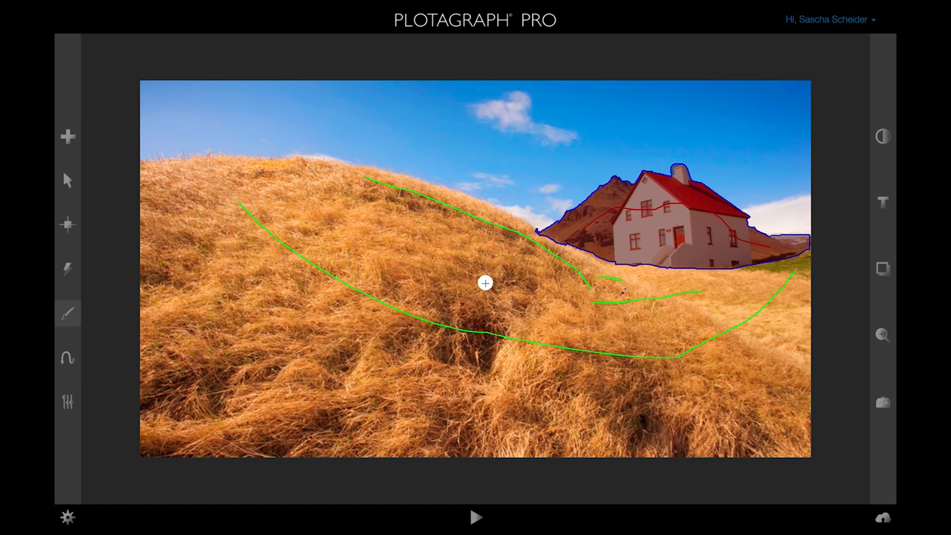
left_click(882, 269)
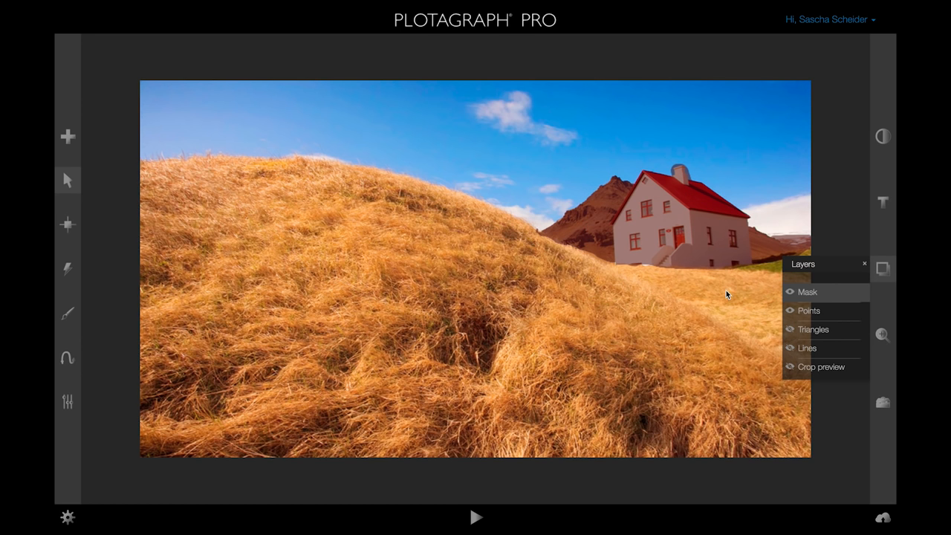
left_click(883, 267)
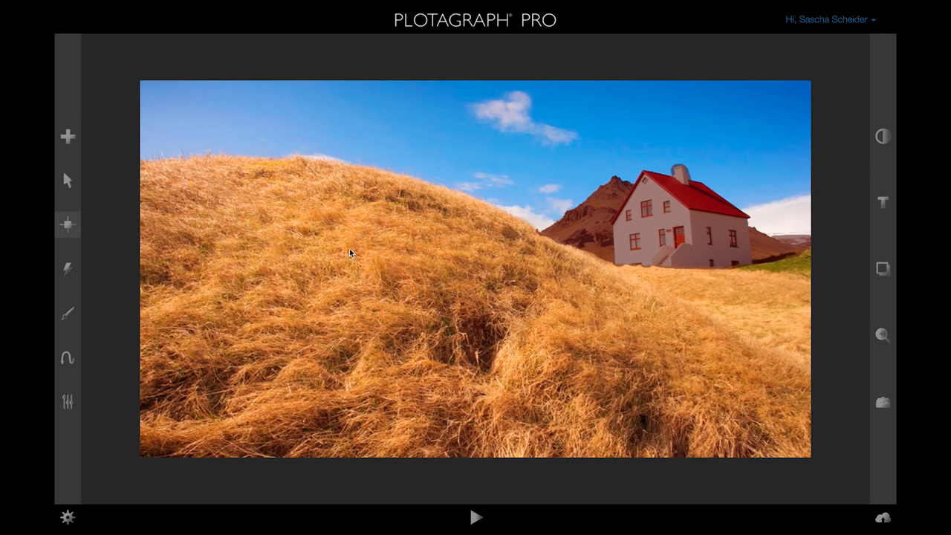
mouse_move(272, 379)
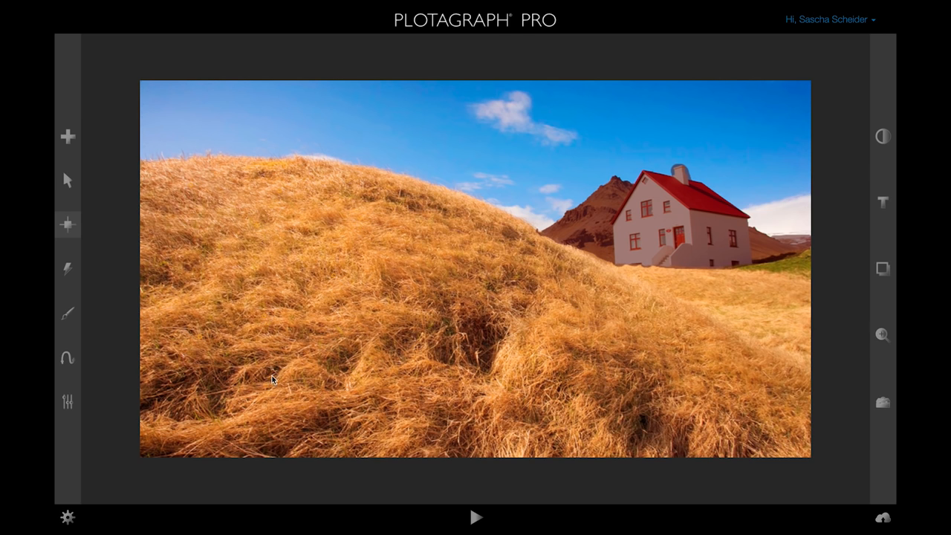
mouse_move(394, 315)
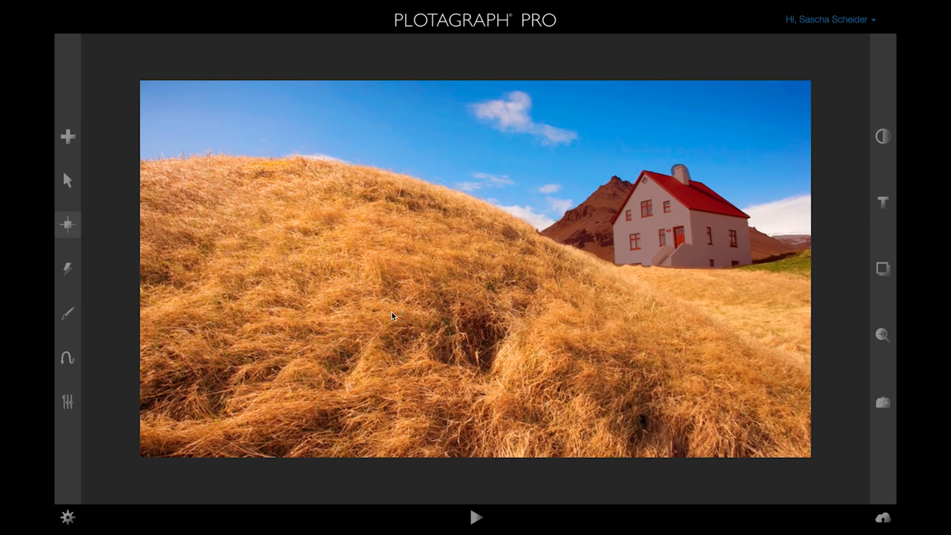
mouse_move(772, 340)
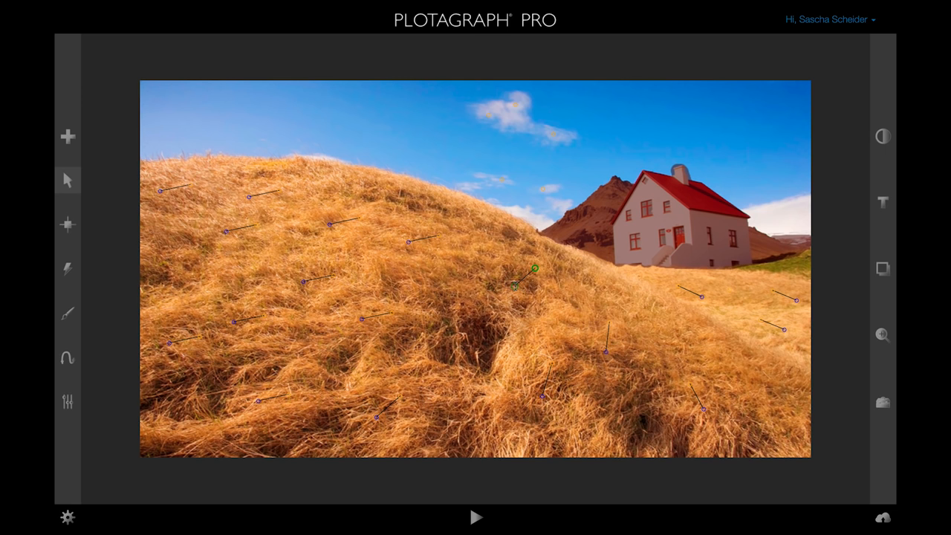
Finish the grass motion arrows and pick the Anchor tool for still points
left_click(68, 222)
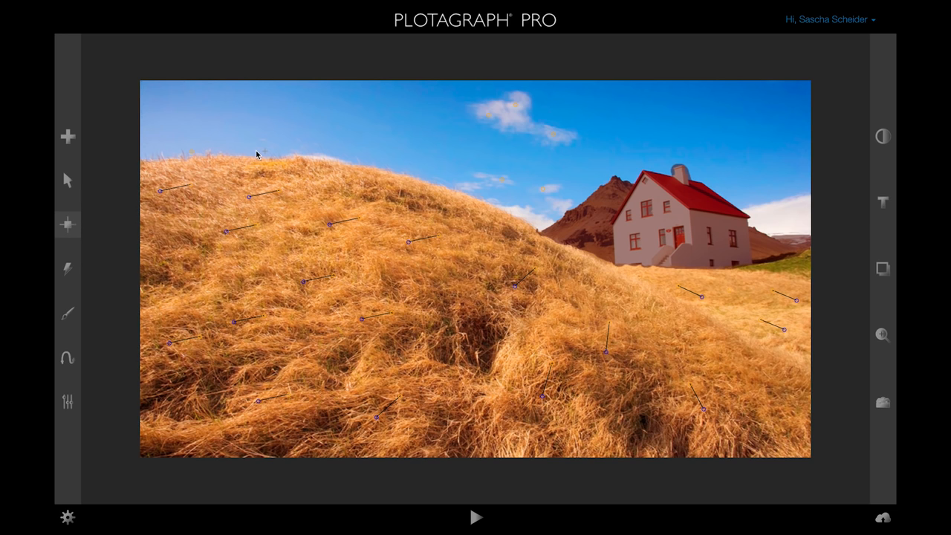
mouse_move(379, 161)
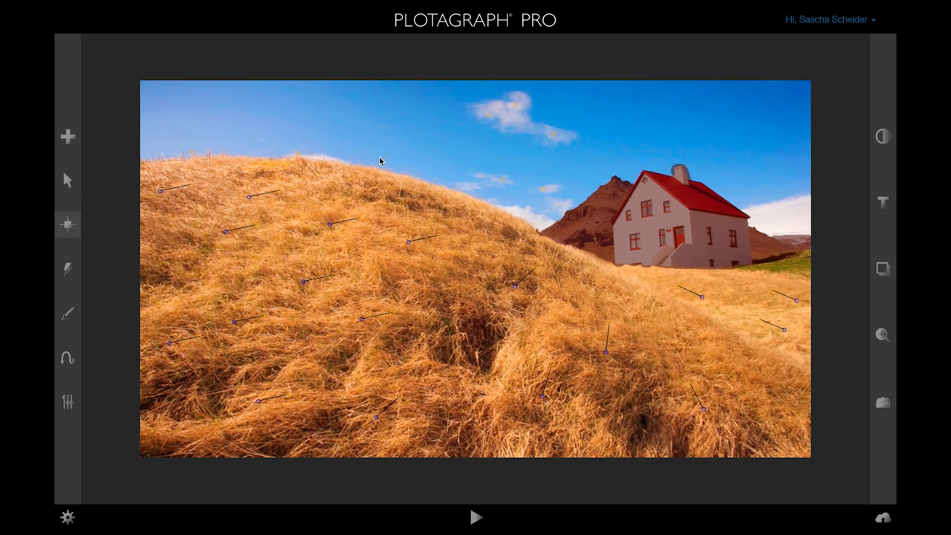
mouse_move(519, 214)
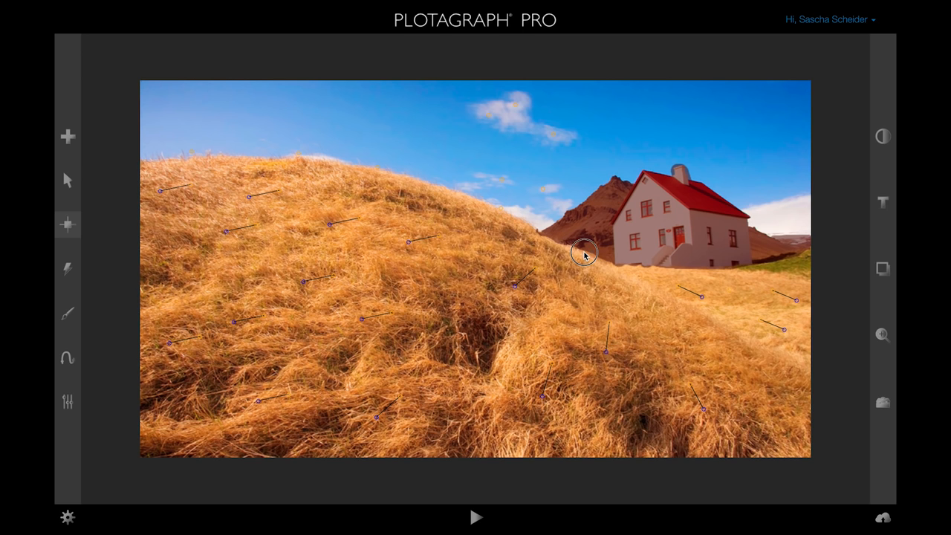
mouse_move(722, 324)
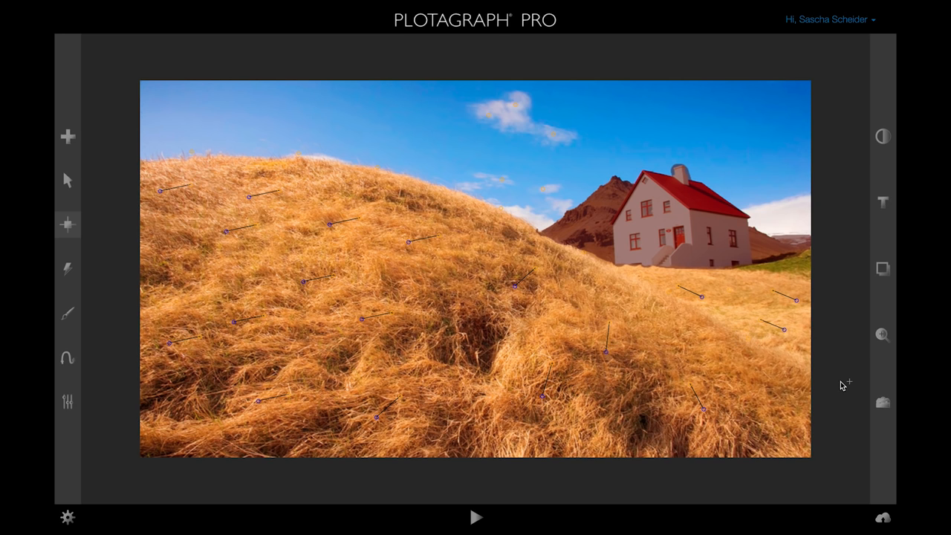
mouse_move(107, 195)
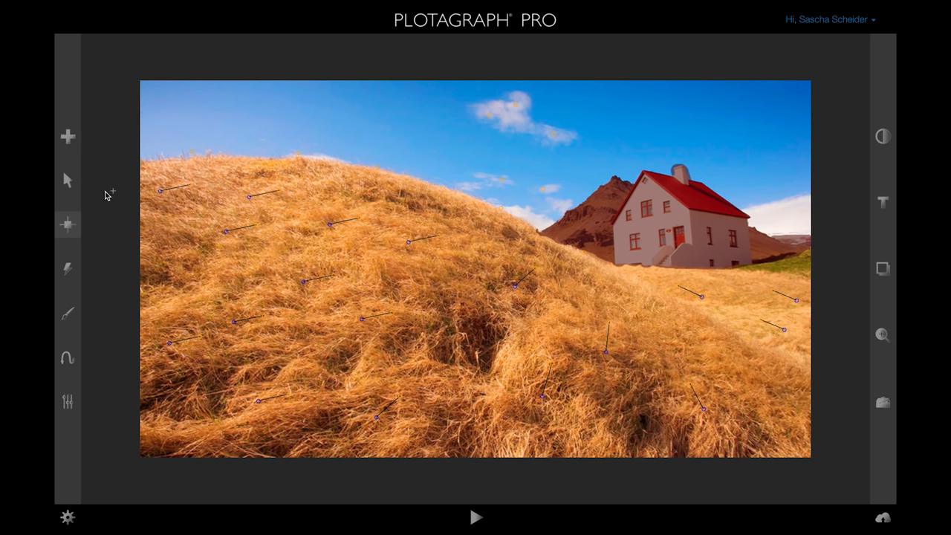
mouse_move(116, 394)
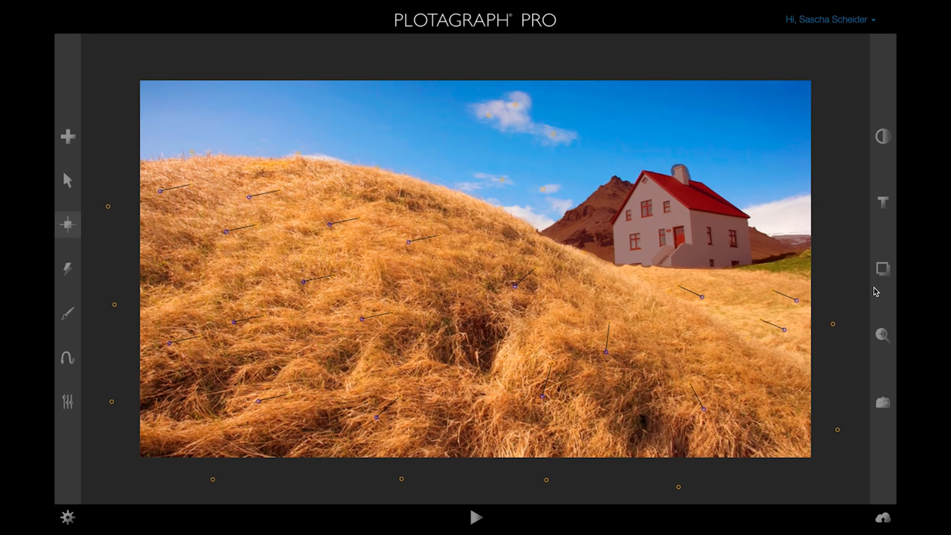
Finish the ring of anchor points around the image border
left_click(882, 269)
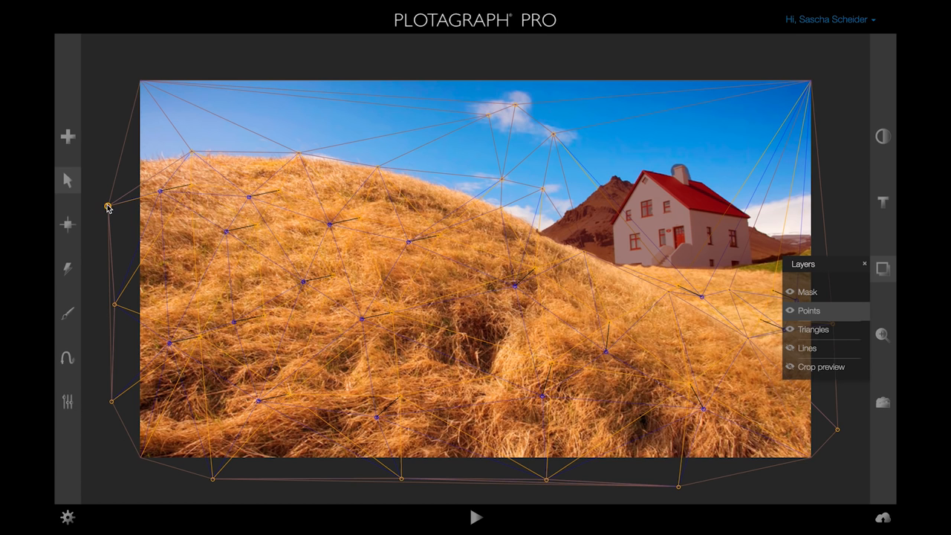
mouse_move(125, 265)
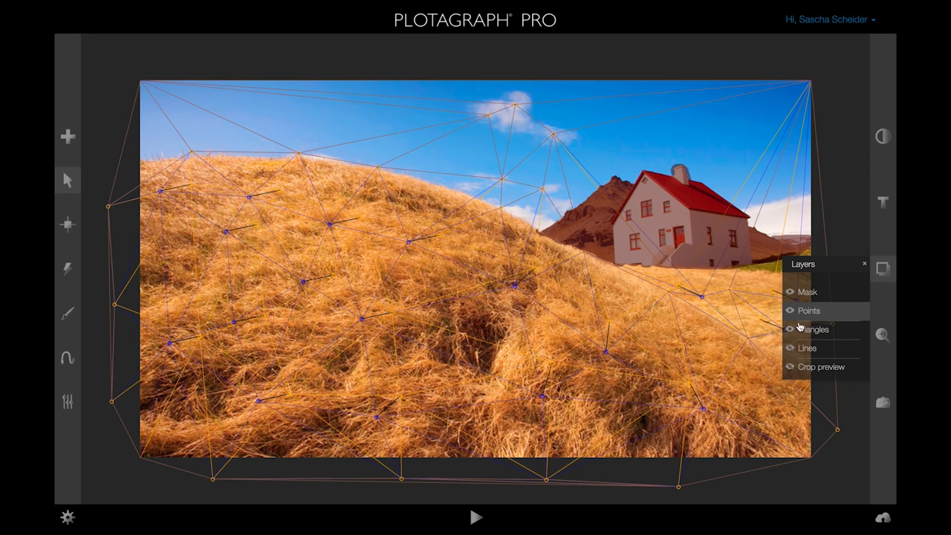
Toggle the Triangles overlay in the Layers panel to show the point mesh
left_click(791, 330)
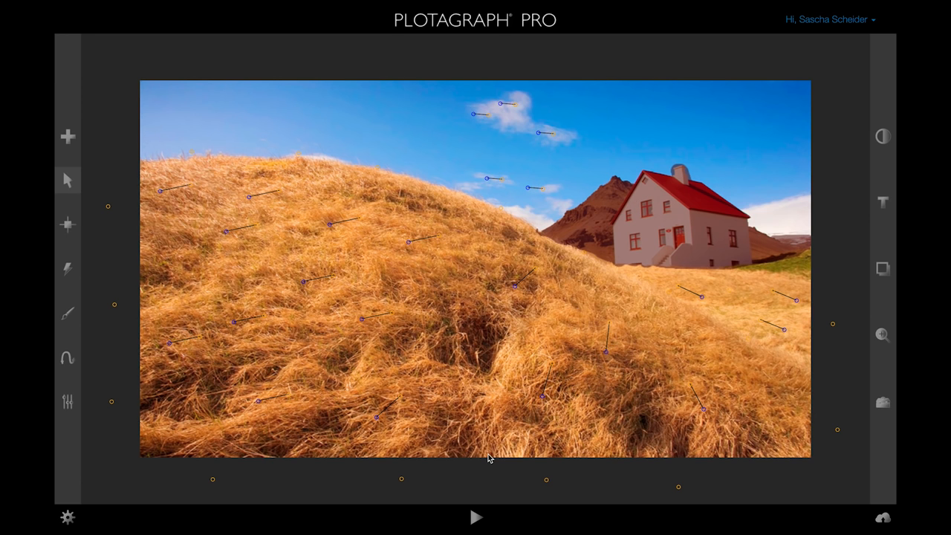
left_click(475, 517)
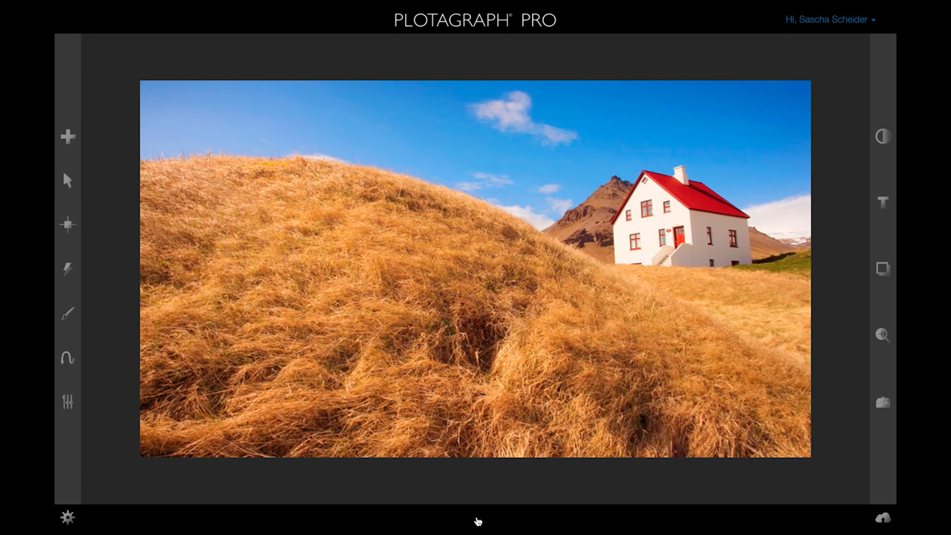
left_click(476, 517)
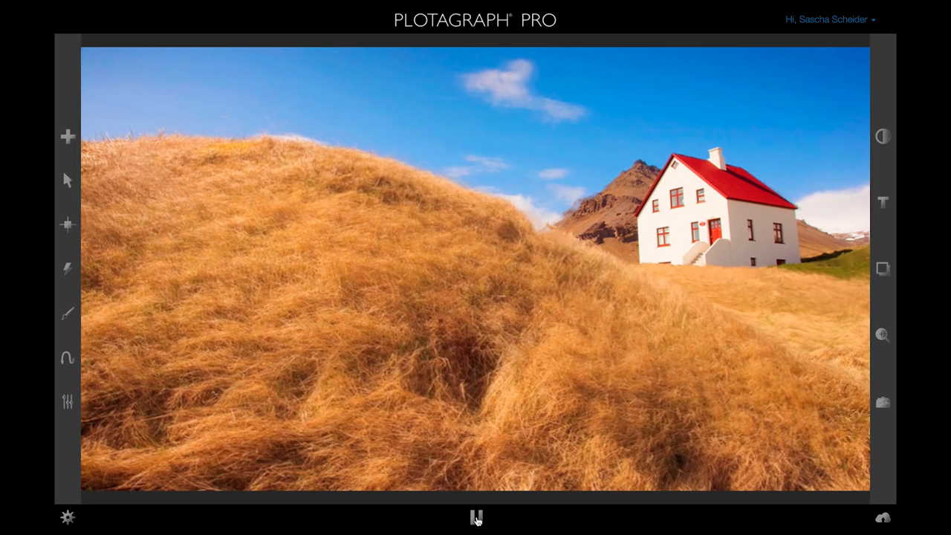
left_click(475, 517)
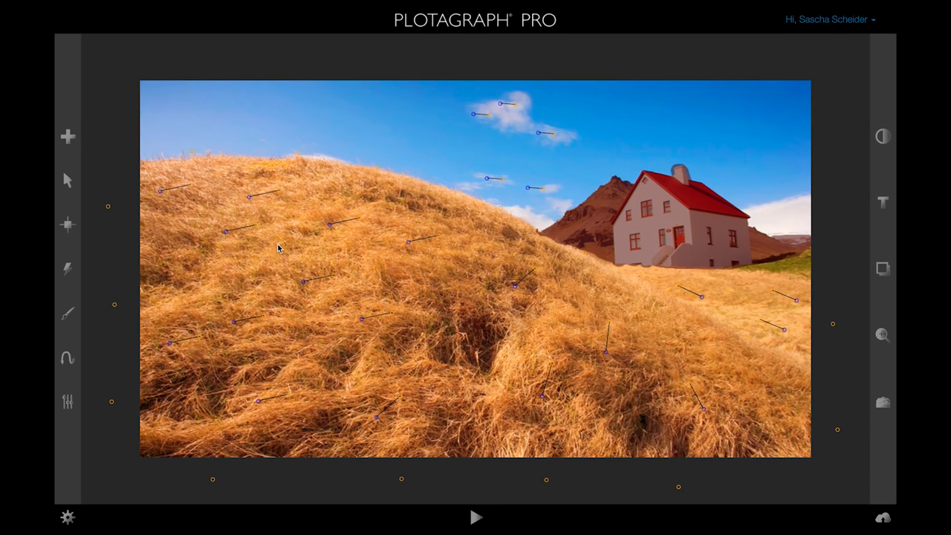
Raise the Smoothness slider in Animation Properties and return to editing
left_click(69, 401)
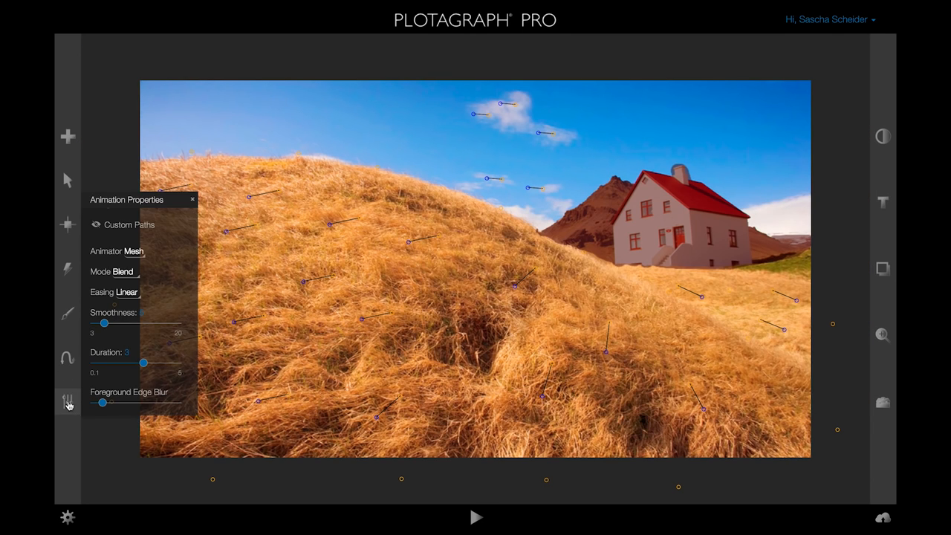
left_click_drag(104, 322, 162, 322)
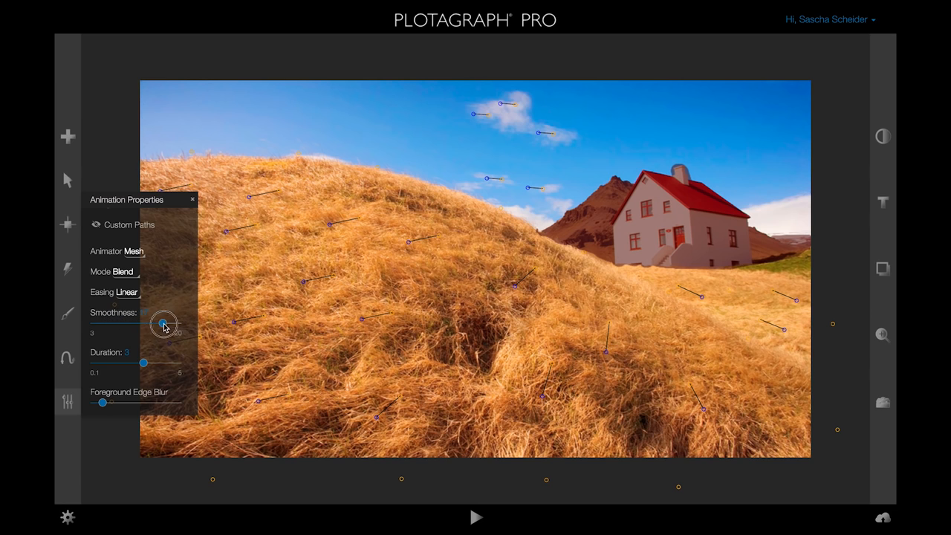
left_click_drag(162, 324, 173, 324)
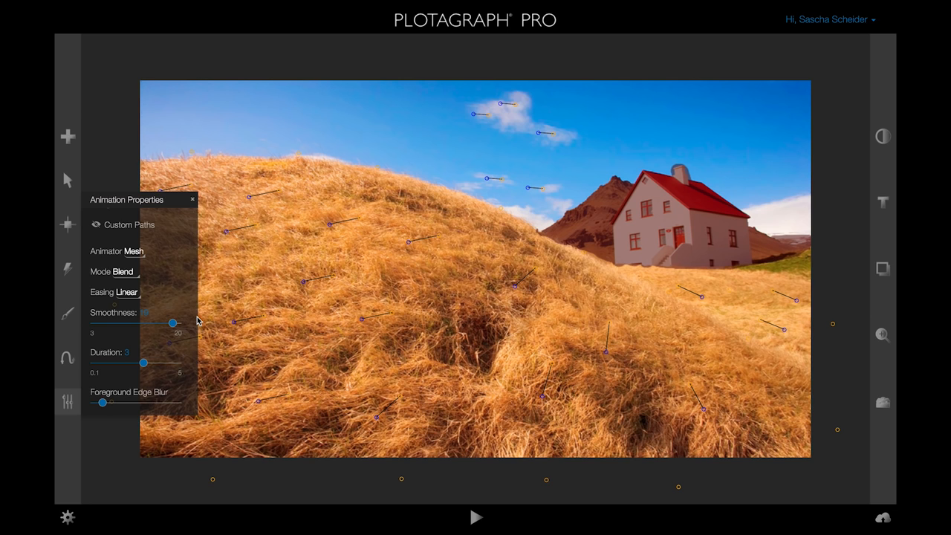
mouse_move(172, 208)
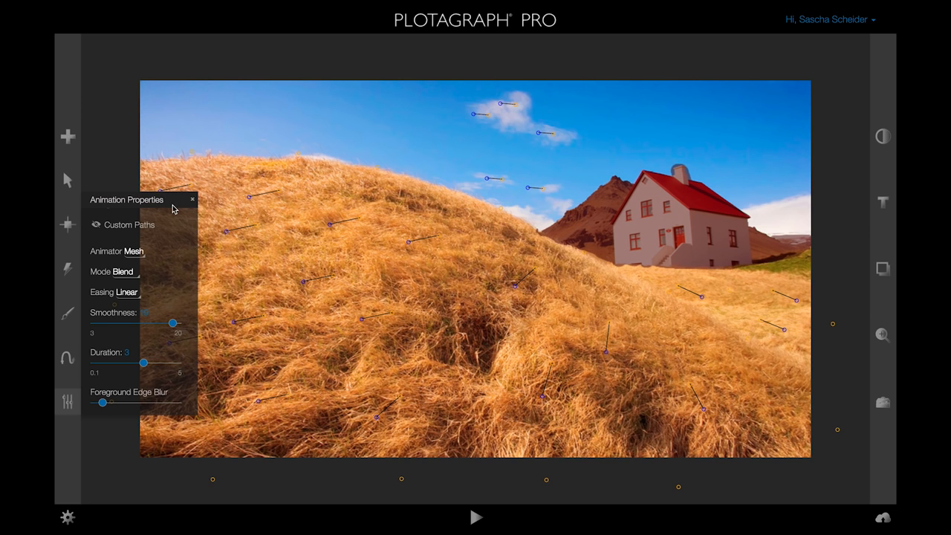
left_click(194, 199)
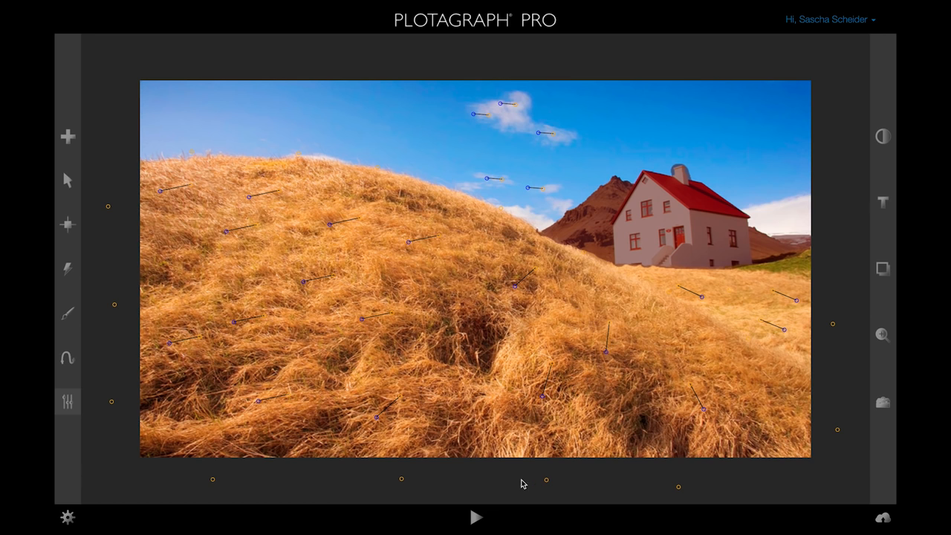
mouse_move(546, 231)
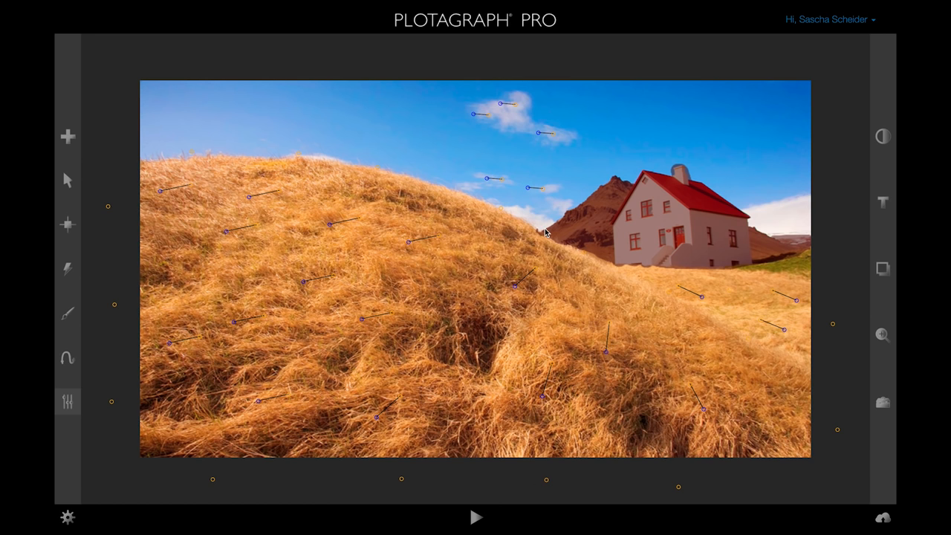
mouse_move(562, 223)
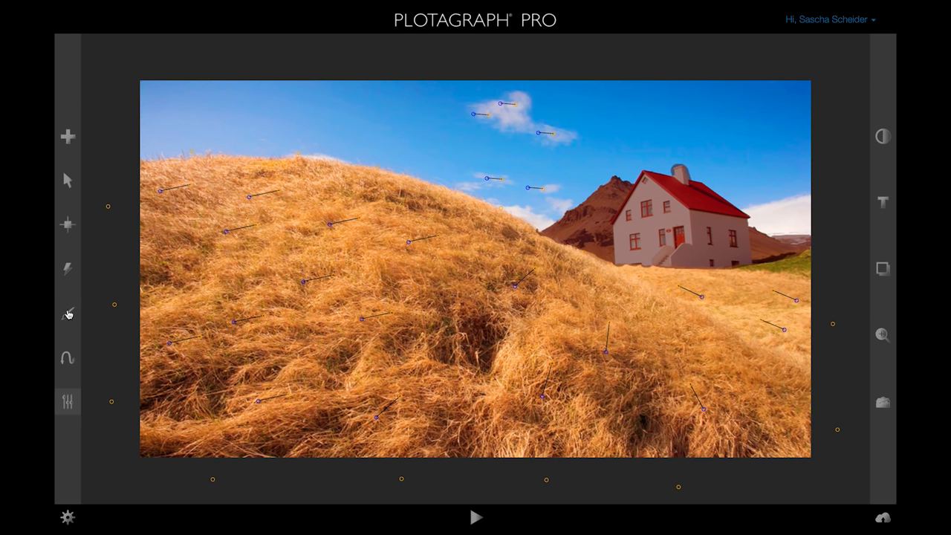
Enable the Mask overlay and drag the Feather slider right to soften the house mask edge
left_click(67, 312)
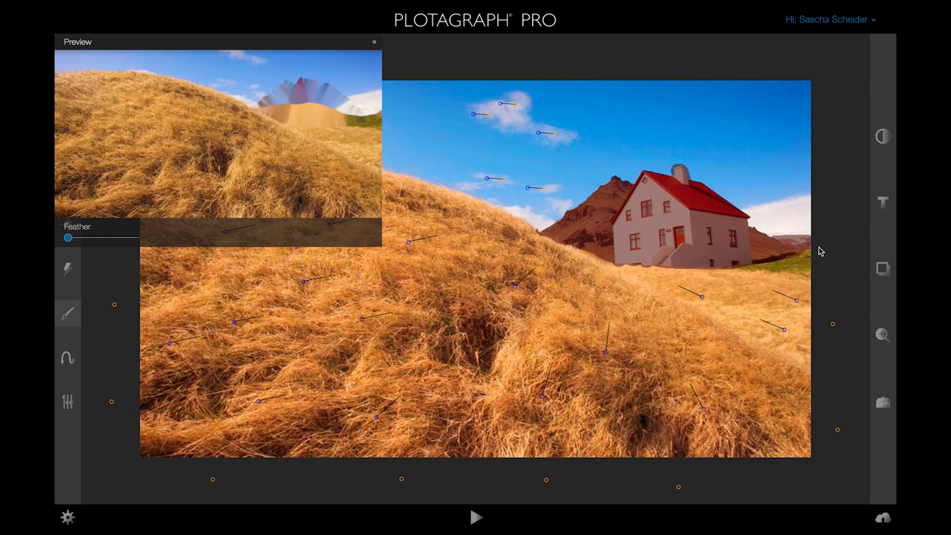
left_click(882, 269)
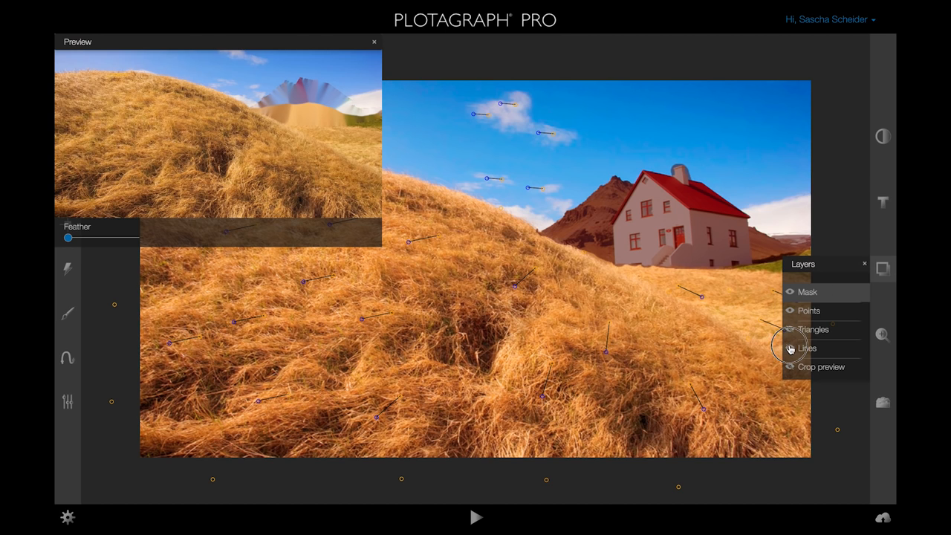
left_click(790, 348)
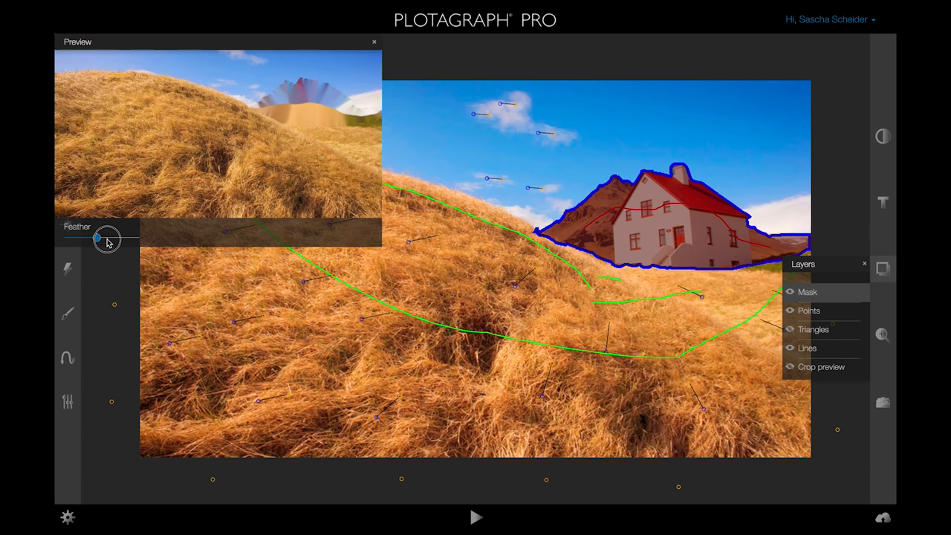
left_click_drag(101, 238, 112, 237)
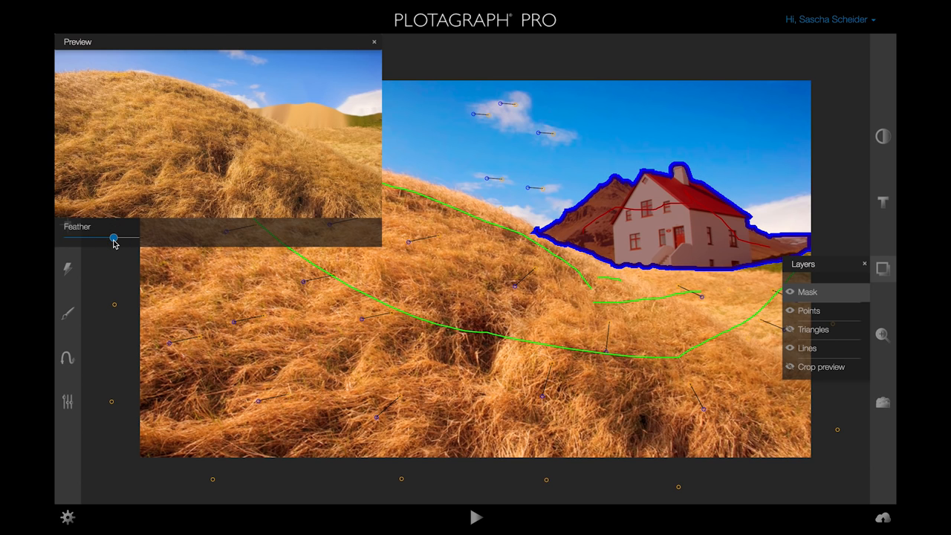
mouse_move(579, 212)
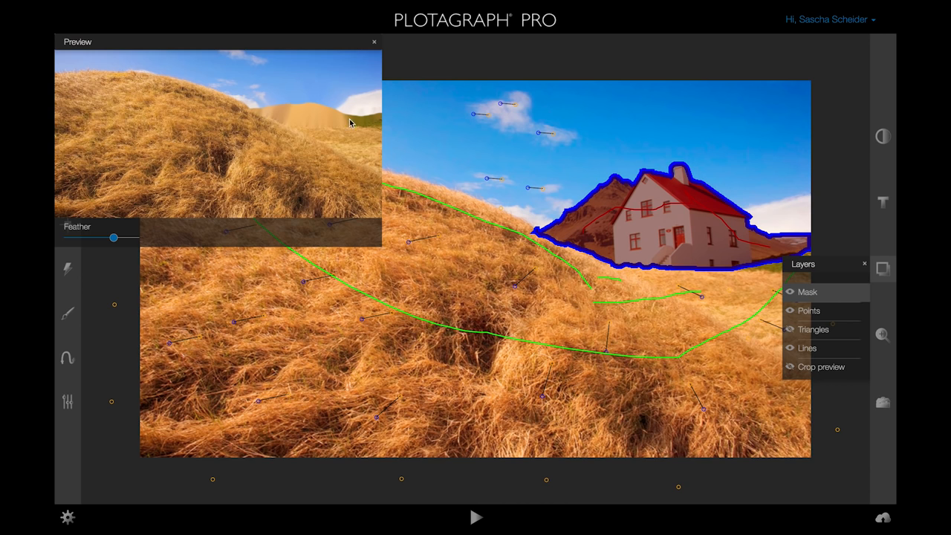
mouse_move(341, 125)
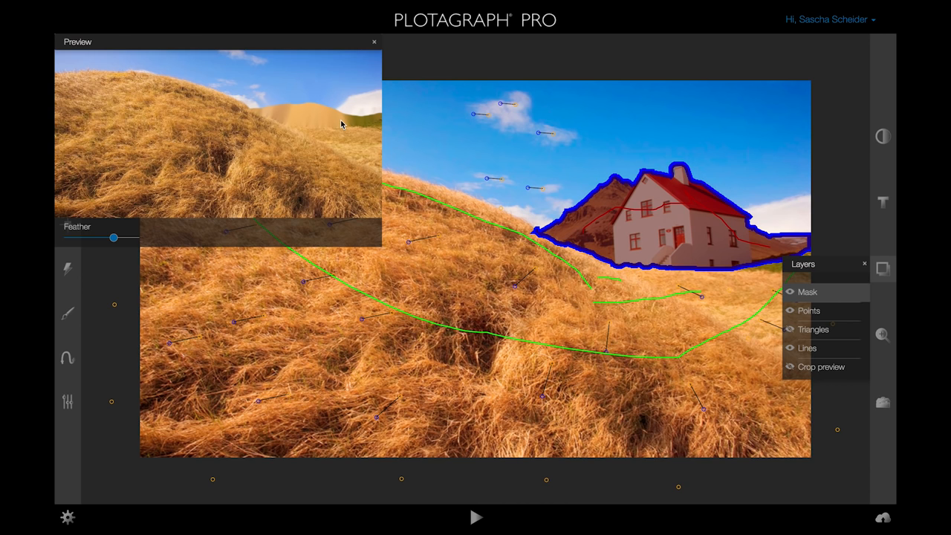
left_click(374, 42)
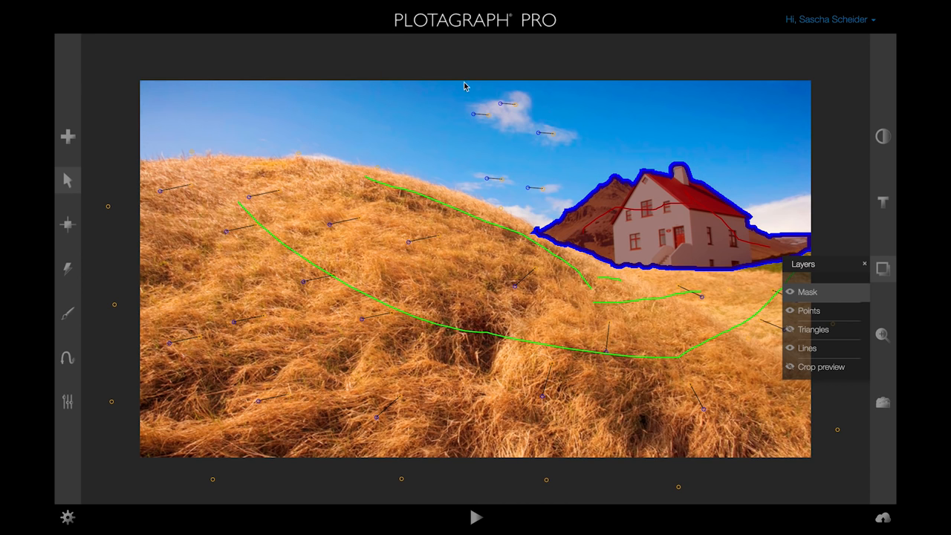
Close the Layers panel, play the preview, and select the Anchor Point tool on the grass
left_click(882, 268)
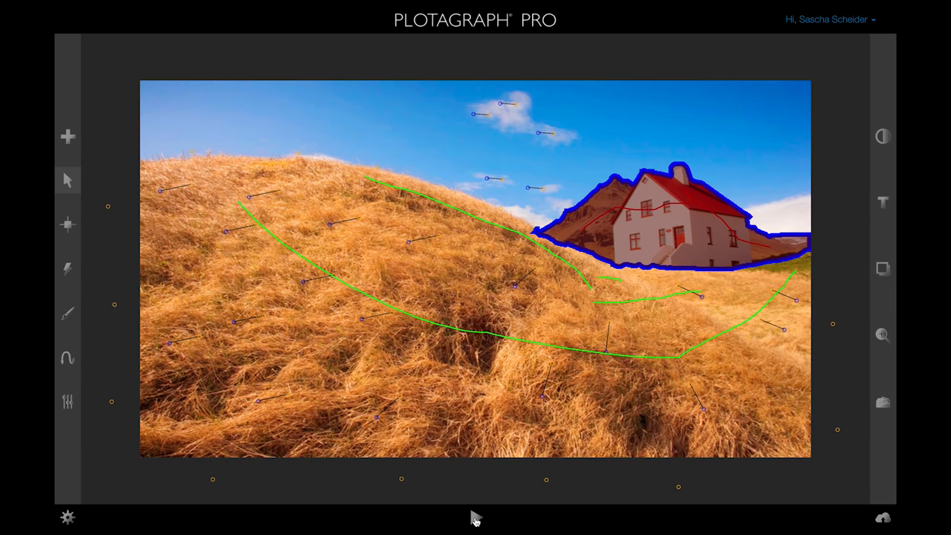
left_click(475, 517)
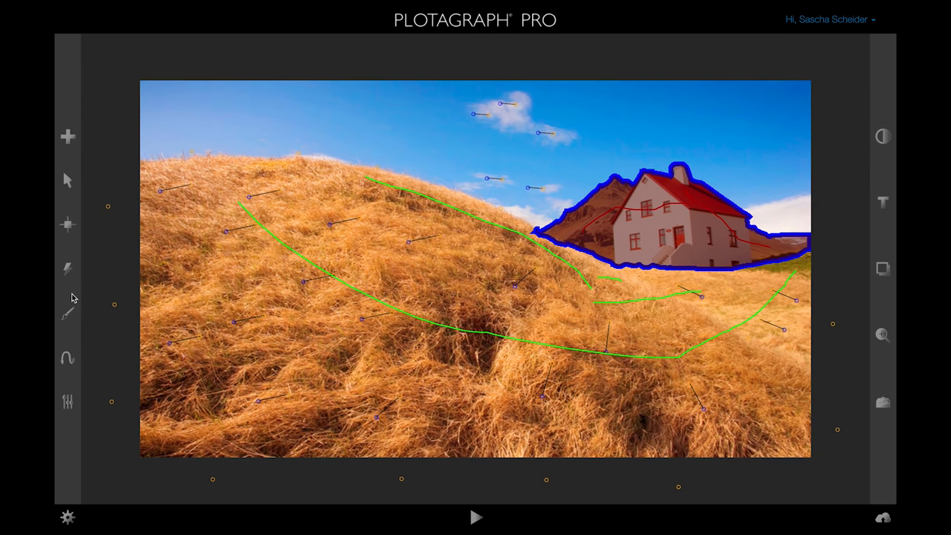
left_click(68, 225)
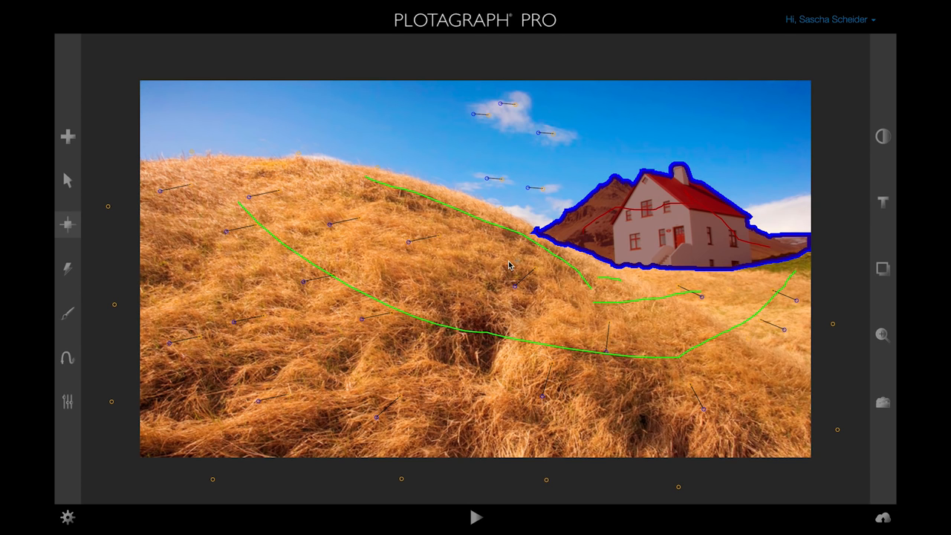
mouse_move(399, 372)
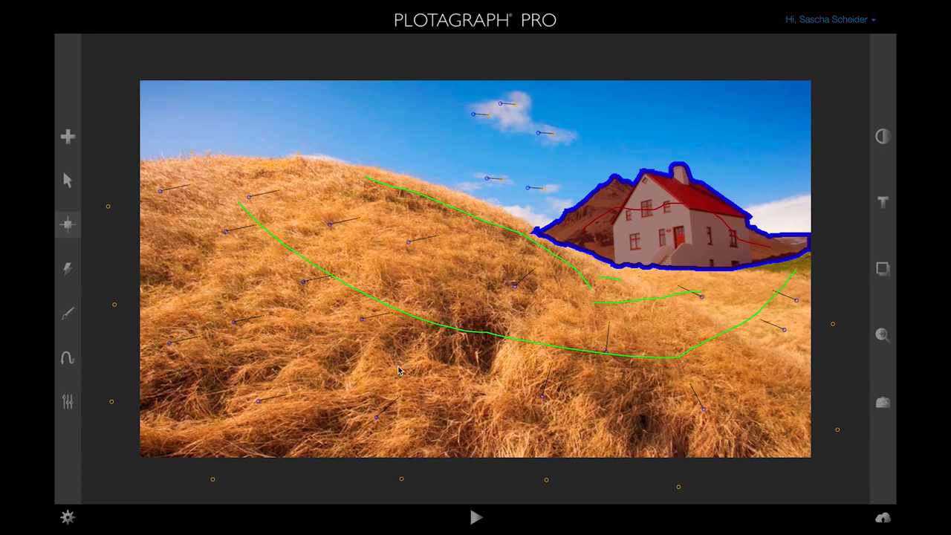
left_click(475, 517)
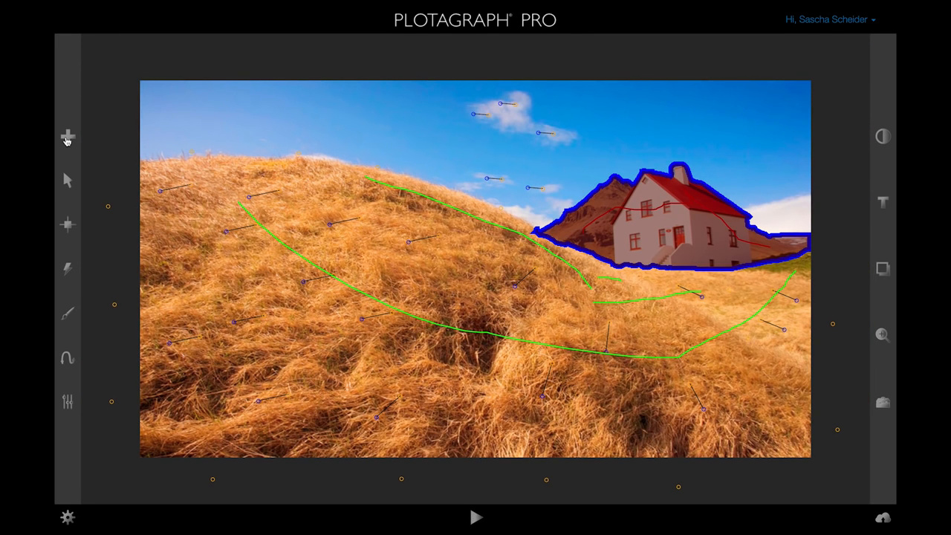
Export the animation via Export As at 1,787 px image size as a 30 fps MOV
left_click(67, 137)
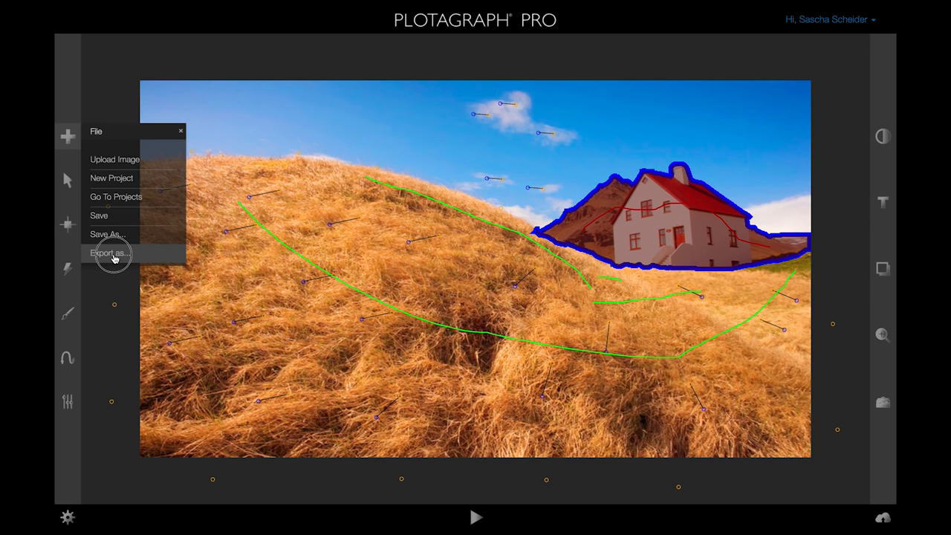
left_click(110, 253)
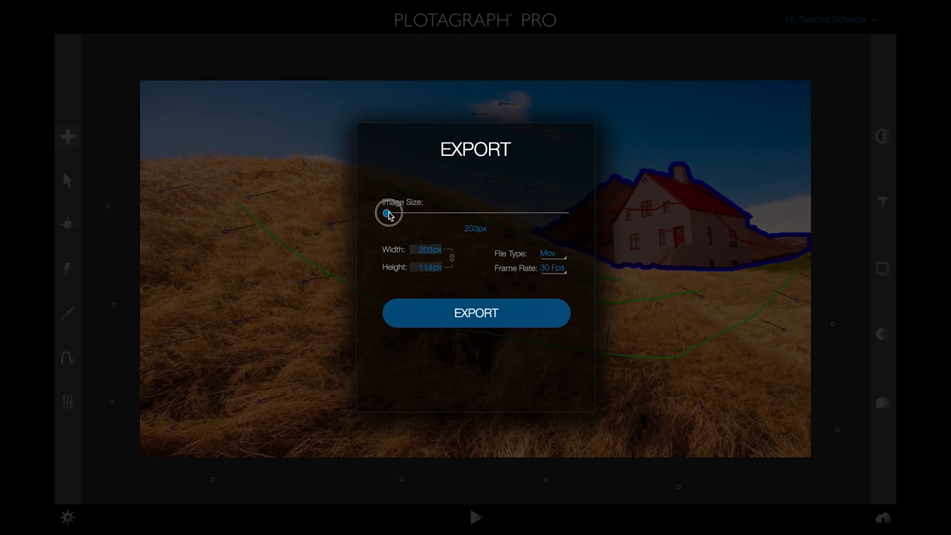
left_click_drag(386, 213, 496, 214)
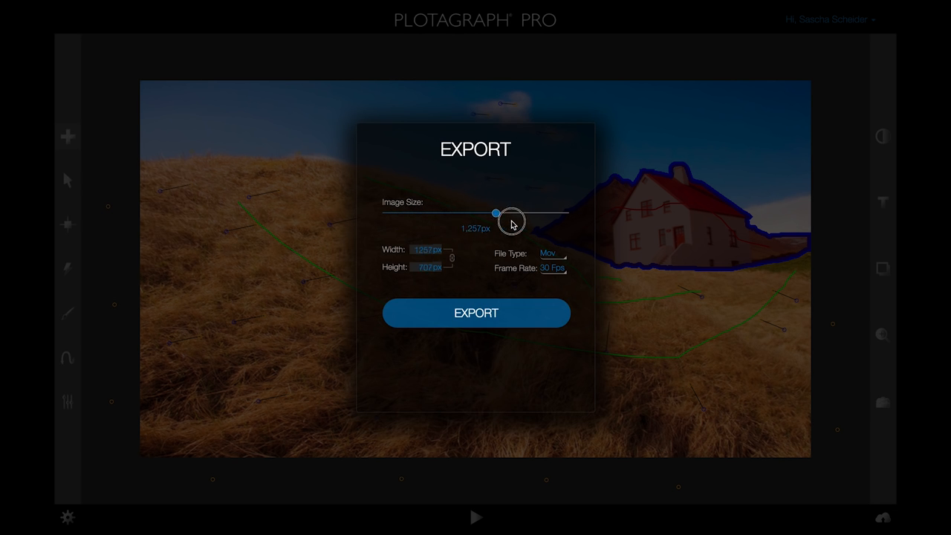
left_click_drag(496, 214, 564, 214)
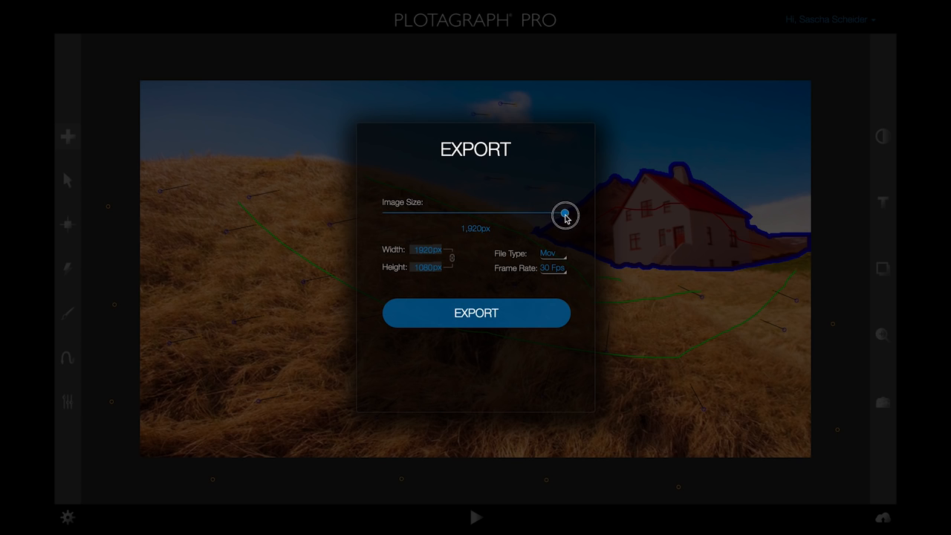
left_click_drag(566, 214, 551, 214)
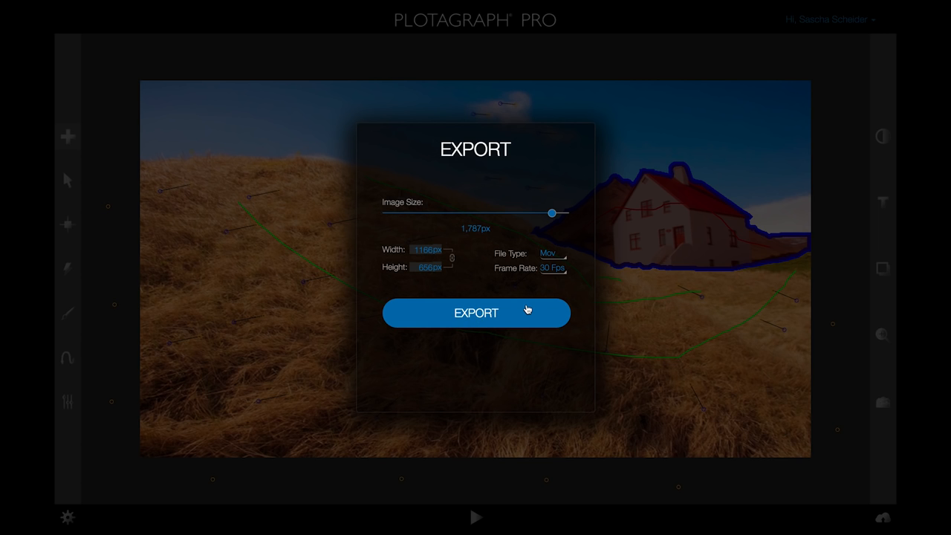
left_click(475, 312)
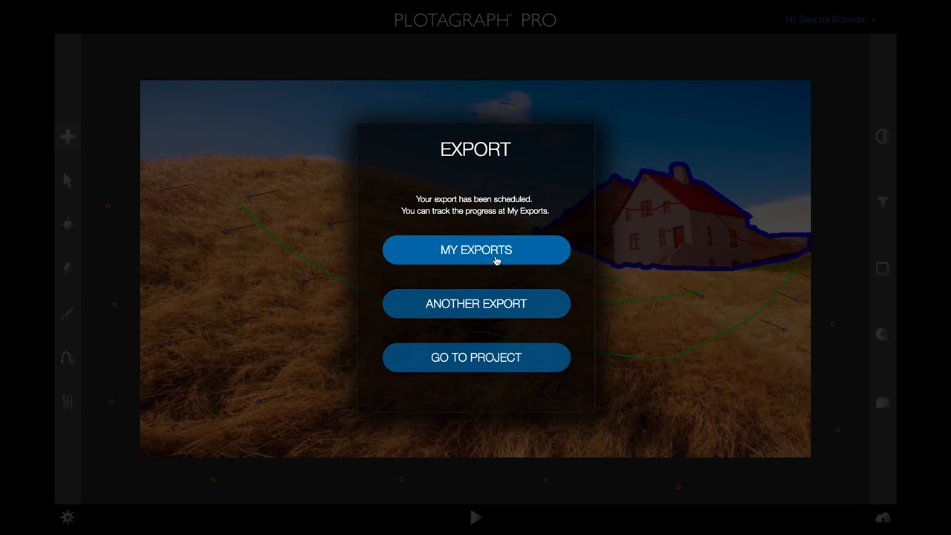
mouse_move(525, 225)
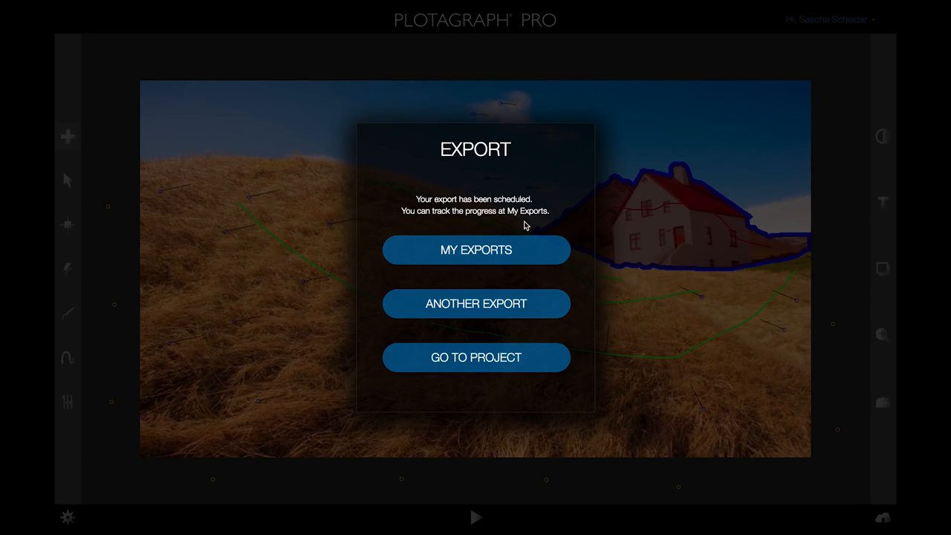